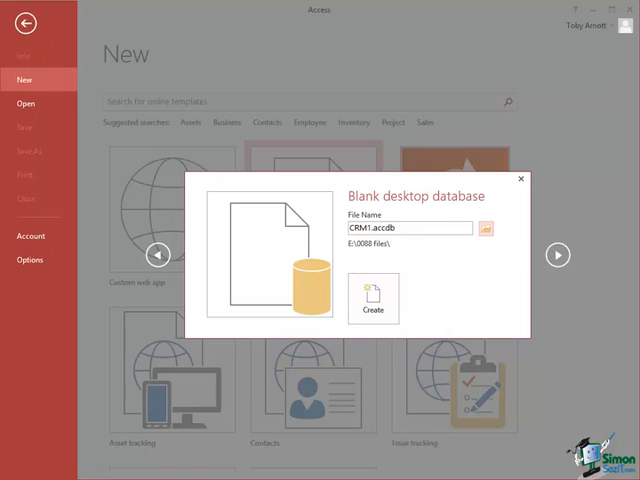
{"action": "mouse_move", "coordinate": [366, 374]}
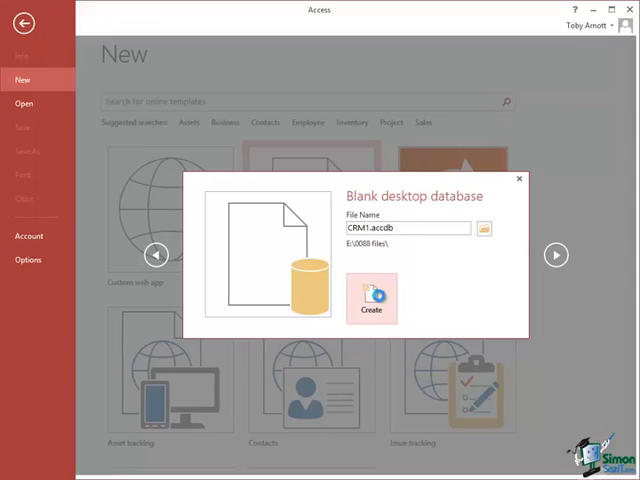
Create the blank CRM1 database, then save and close the tblCustomerContact design.
{"action": "left_click", "coordinate": [372, 298]}
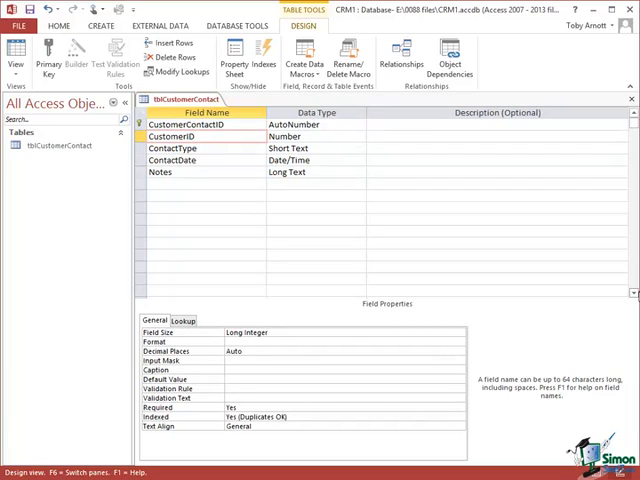
{"action": "left_click", "coordinate": [190, 136]}
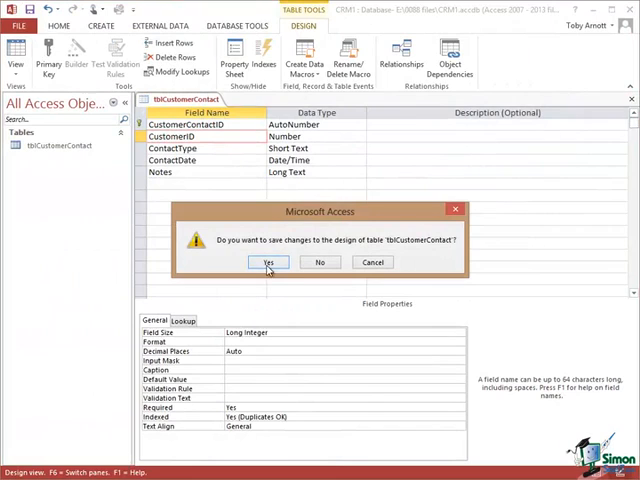
{"action": "left_click", "coordinate": [267, 262]}
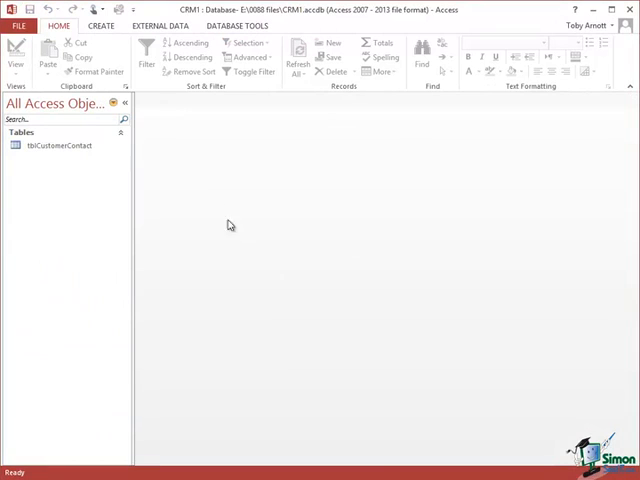
{"action": "left_click", "coordinate": [159, 25]}
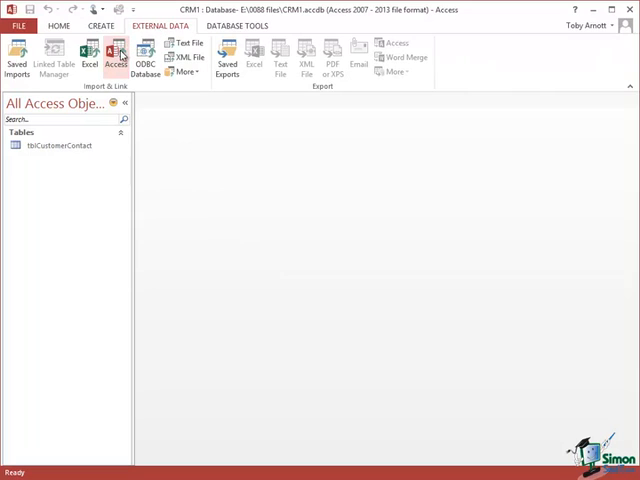
Choose Northwind Traders Sample Database.accdb as the external Access source file.
{"action": "left_click", "coordinate": [115, 55]}
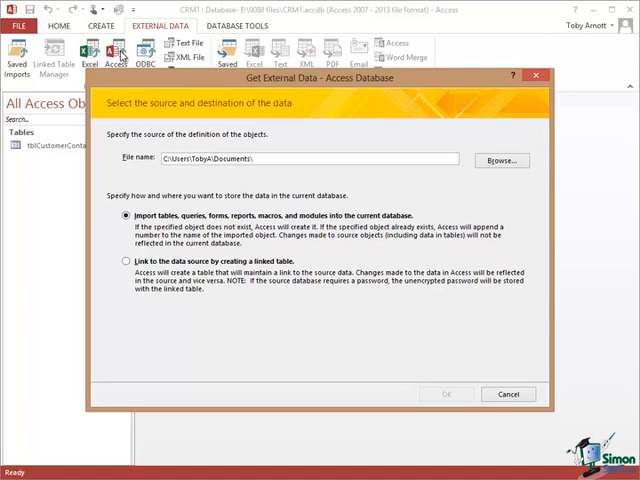
{"action": "mouse_move", "coordinate": [130, 56]}
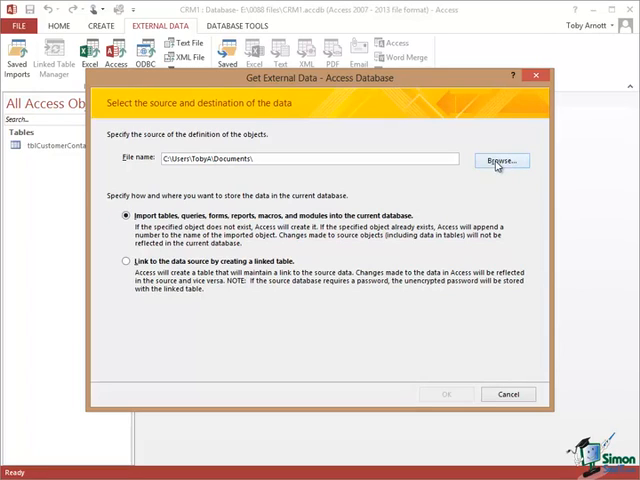
{"action": "left_click", "coordinate": [499, 160]}
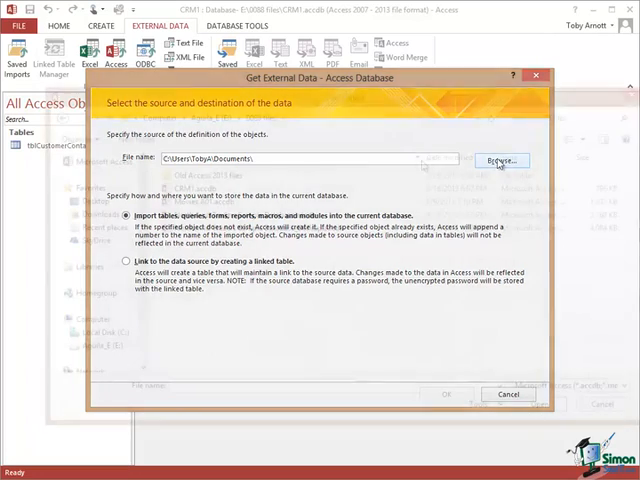
{"action": "left_click", "coordinate": [499, 160]}
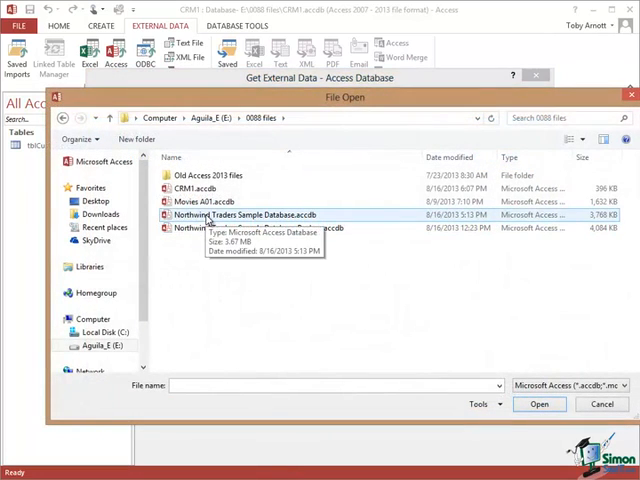
{"action": "left_click", "coordinate": [538, 404]}
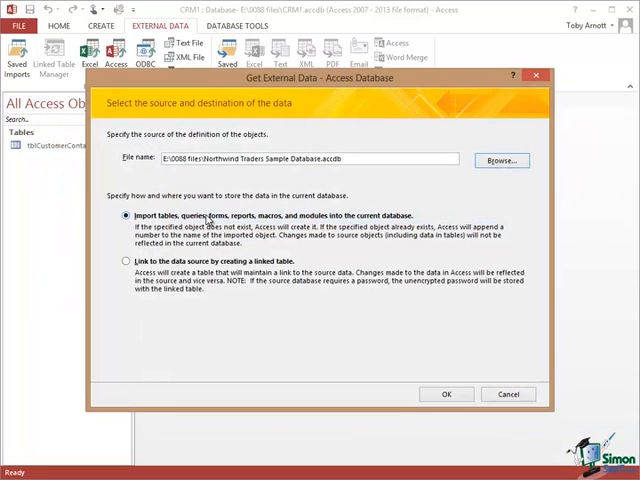
{"action": "mouse_move", "coordinate": [532, 248]}
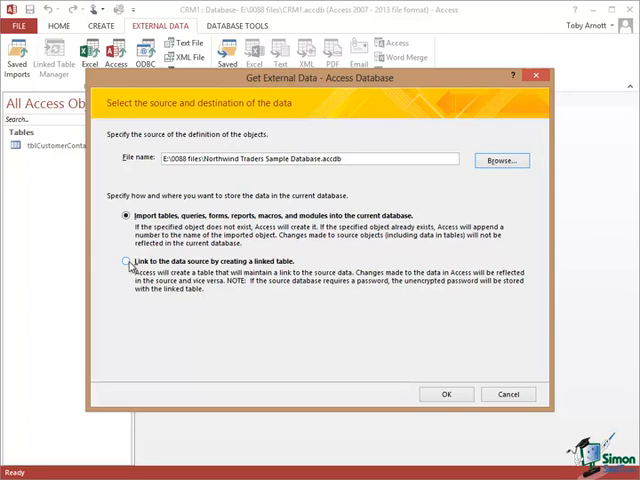
Choose to link rather than import, and select the Customers table for linking.
{"action": "left_click", "coordinate": [120, 263]}
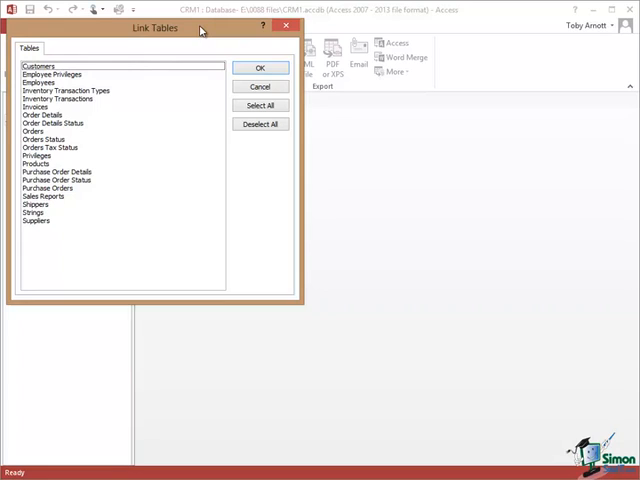
{"action": "left_click", "coordinate": [40, 66]}
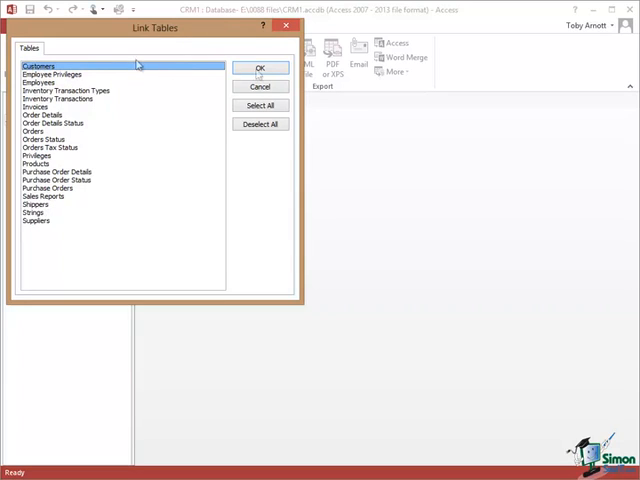
Link the Customers table into CRM1 and select it in the Navigation Pane.
{"action": "left_click", "coordinate": [260, 67]}
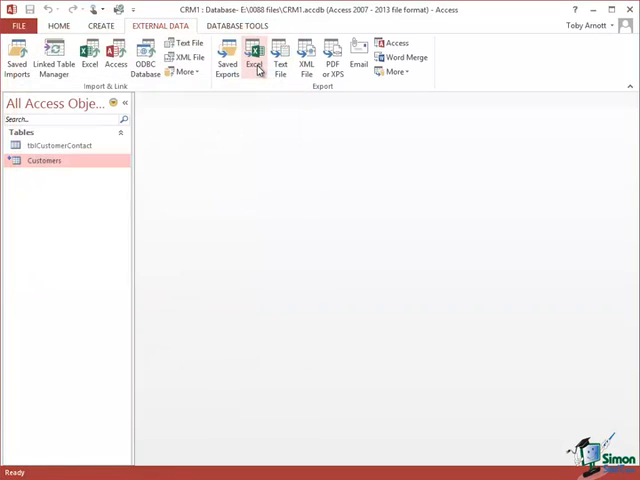
{"action": "mouse_move", "coordinate": [258, 52]}
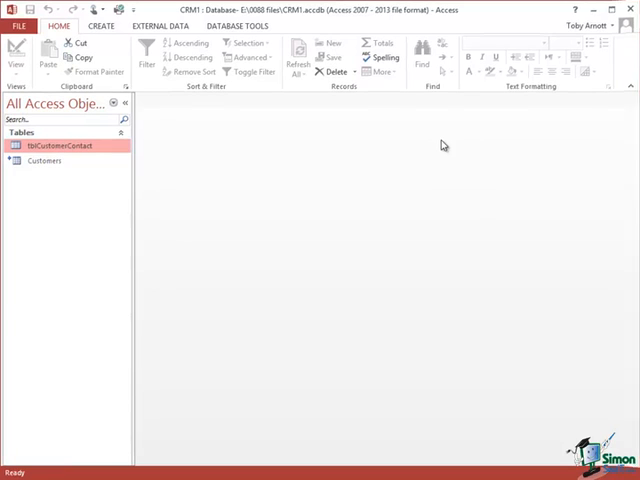
{"action": "left_click", "coordinate": [44, 162]}
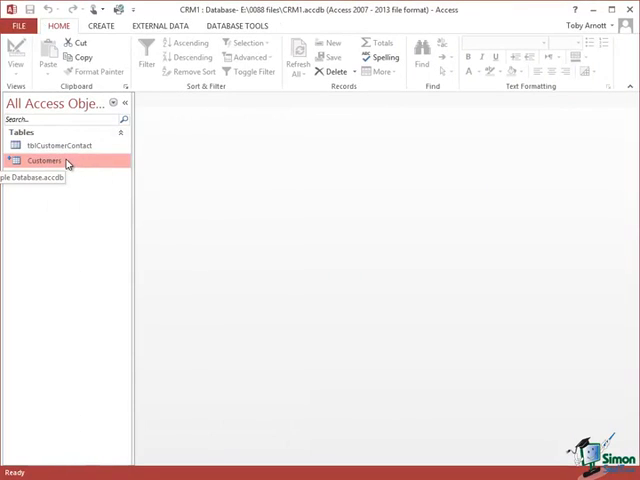
{"action": "mouse_move", "coordinate": [57, 162]}
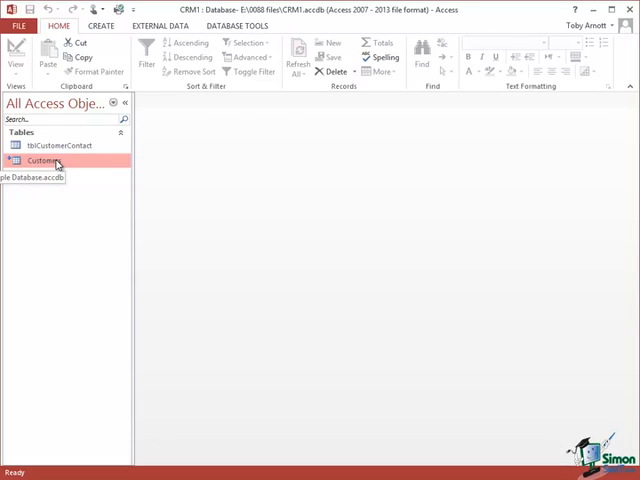
Rename the linked Customers table to NorthwindCustomers.
{"action": "right_click", "coordinate": [48, 161]}
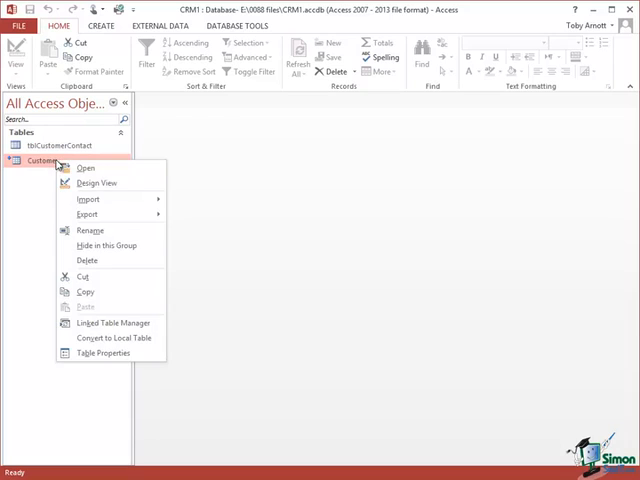
{"action": "left_click", "coordinate": [90, 230]}
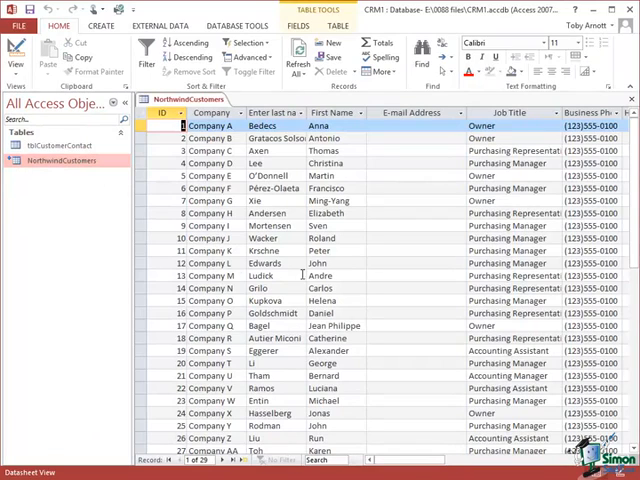
Close the NorthwindCustomers datasheet.
{"action": "left_click", "coordinate": [270, 163]}
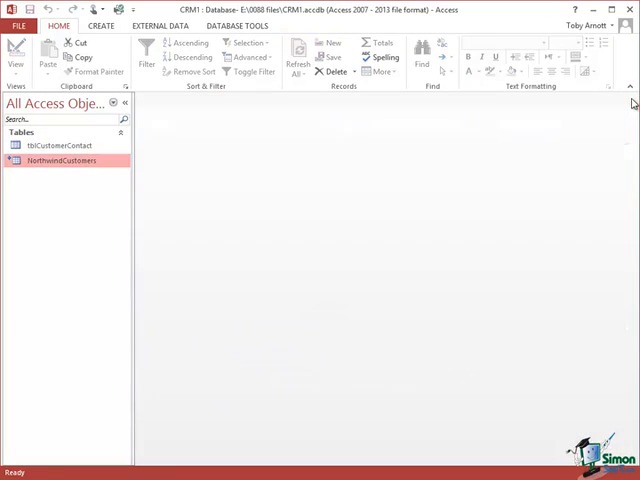
{"action": "mouse_move", "coordinate": [630, 105]}
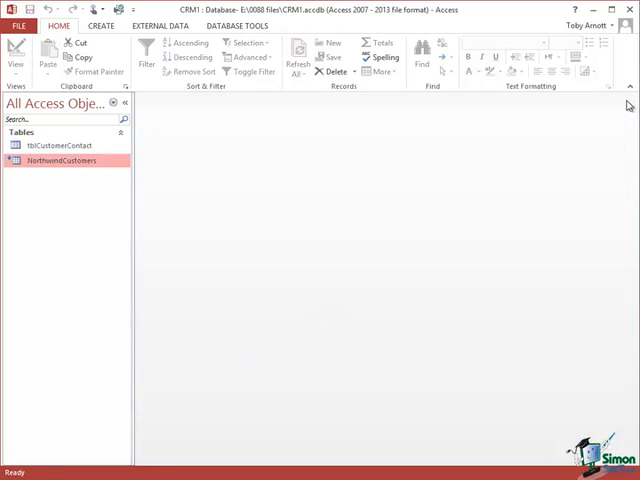
View NorthwindCustomers in Design View, accepting the read-only linked-table warning.
{"action": "right_click", "coordinate": [55, 161]}
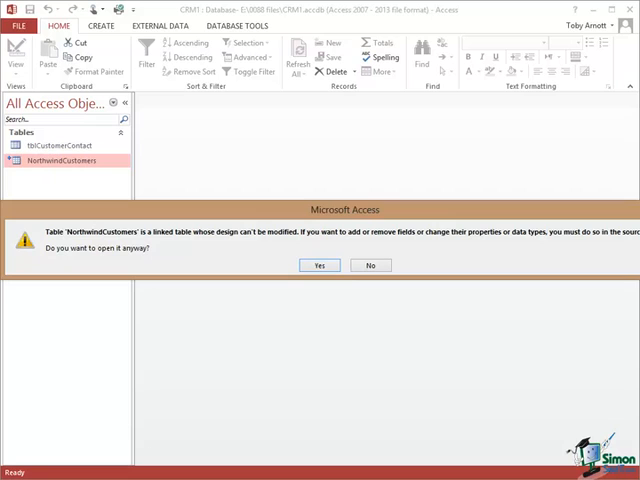
{"action": "left_click", "coordinate": [318, 265]}
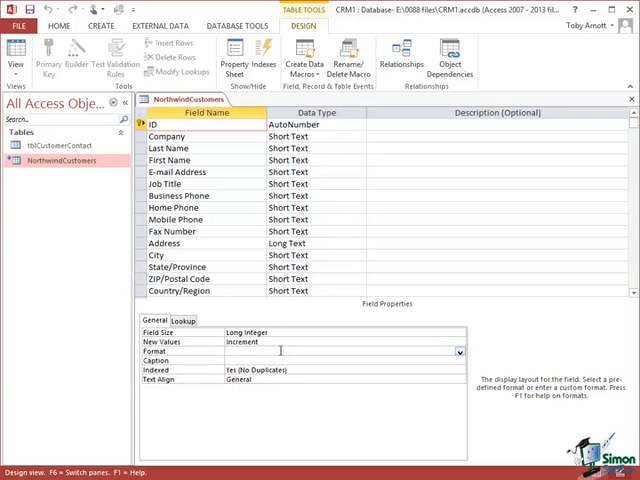
{"action": "mouse_move", "coordinate": [311, 357]}
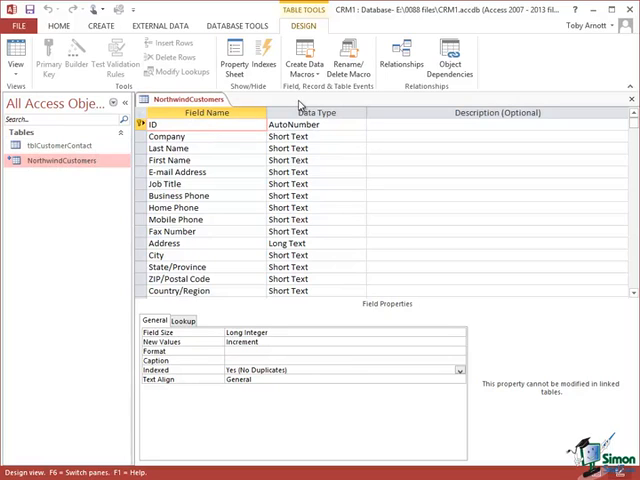
{"action": "mouse_move", "coordinate": [302, 100]}
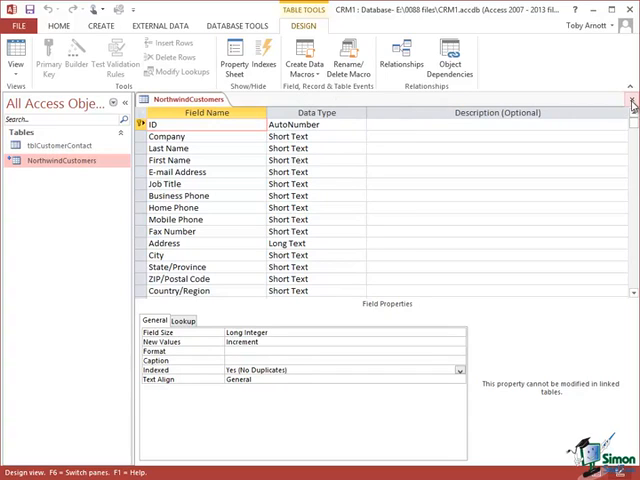
Close the design and add tblCustomerContact to the Relationships layout via Database Tools.
{"action": "left_click", "coordinate": [631, 99]}
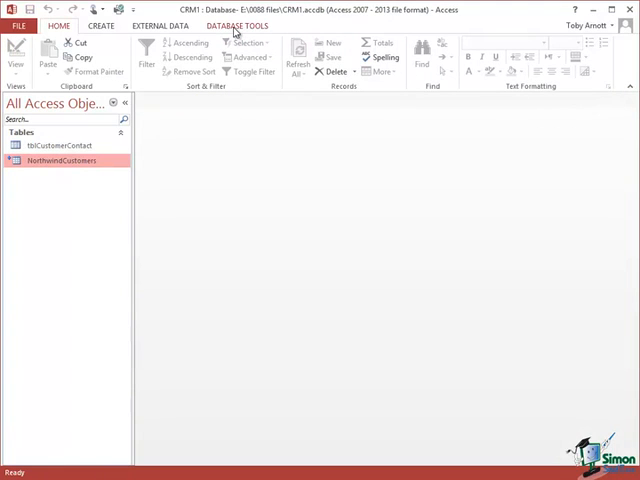
{"action": "left_click", "coordinate": [236, 25]}
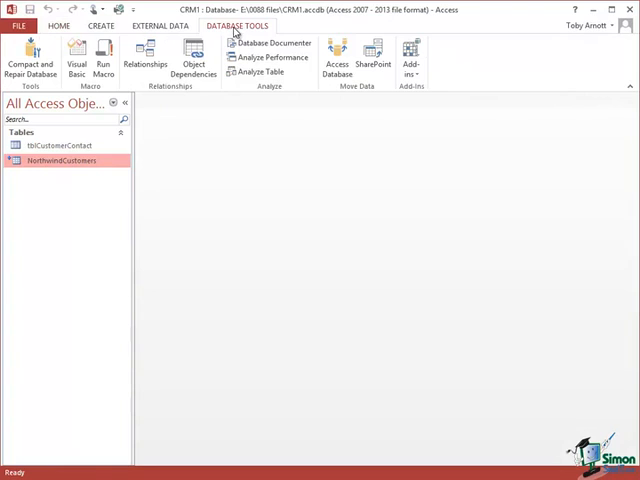
{"action": "left_click", "coordinate": [146, 55]}
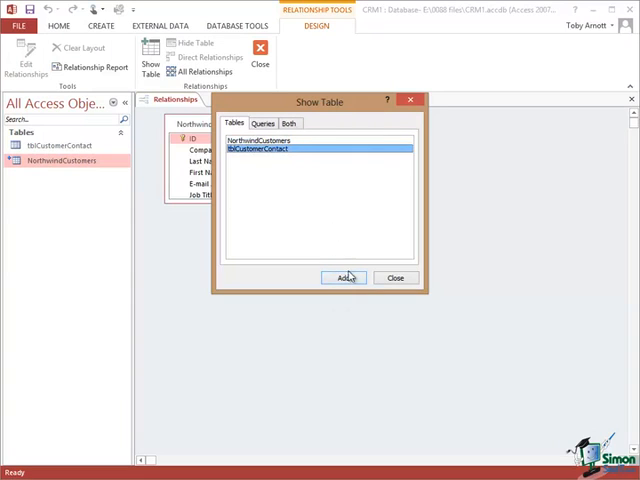
{"action": "left_click", "coordinate": [342, 277]}
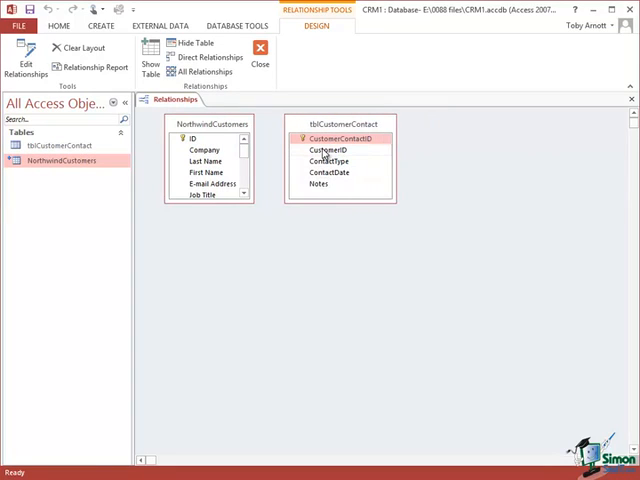
Relate tblCustomerContact's CustomerID to NorthwindCustomers' ID field.
{"action": "left_click", "coordinate": [328, 149]}
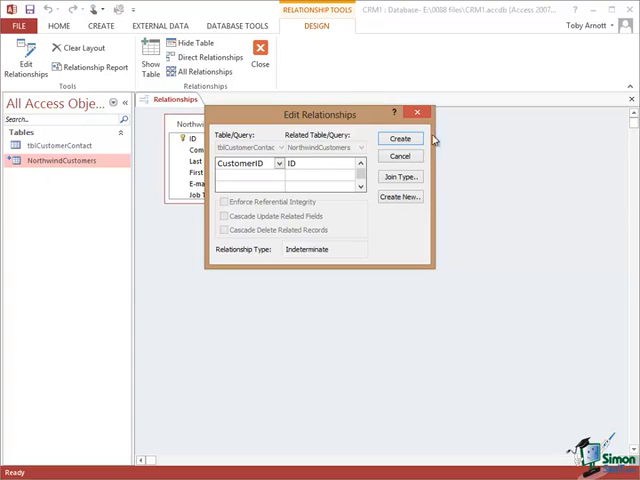
{"action": "left_click", "coordinate": [400, 138]}
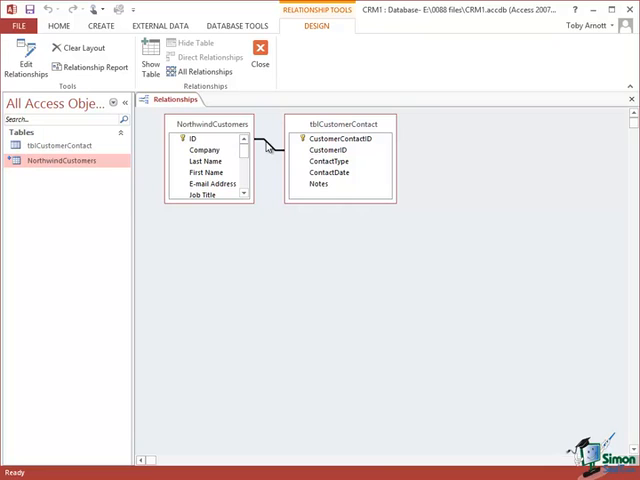
Close the Relationships window.
{"action": "left_click", "coordinate": [158, 26]}
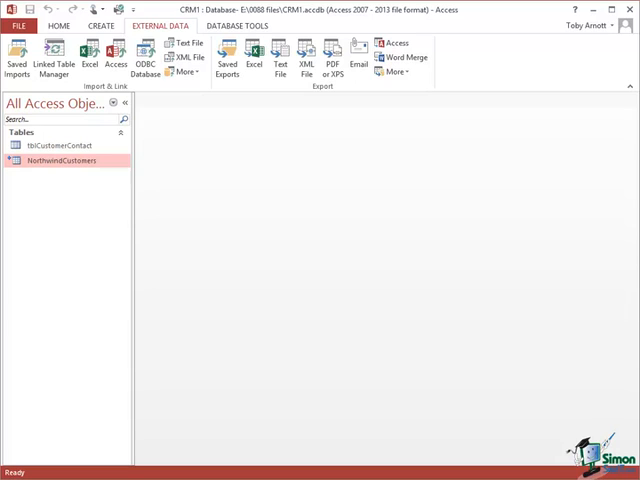
Refresh the NorthwindCustomers link through the Linked Table Manager on the External Data ribbon.
{"action": "left_click", "coordinate": [54, 55]}
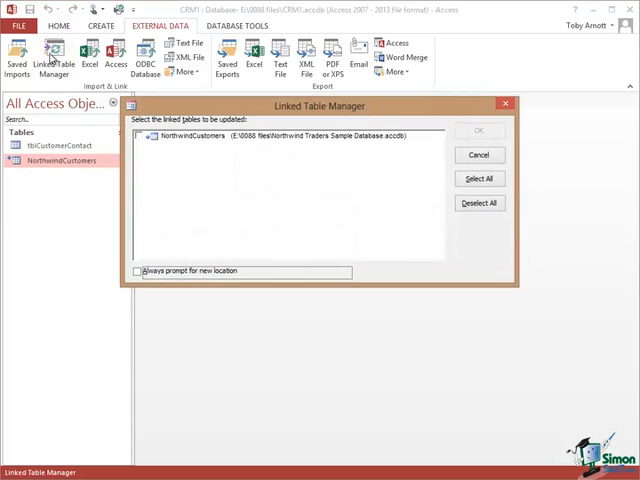
{"action": "mouse_move", "coordinate": [453, 467]}
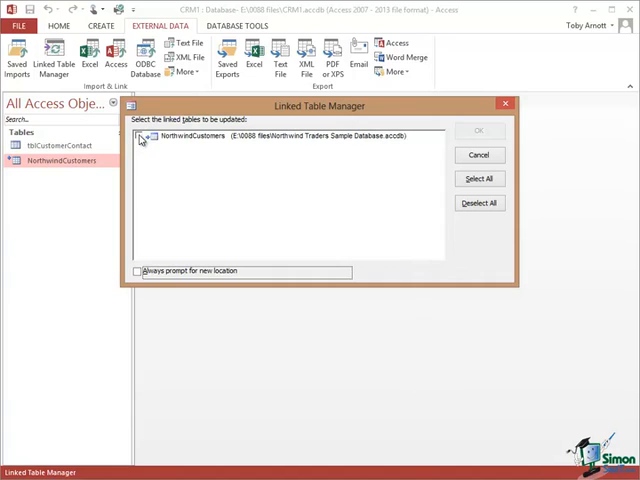
{"action": "left_click", "coordinate": [139, 137]}
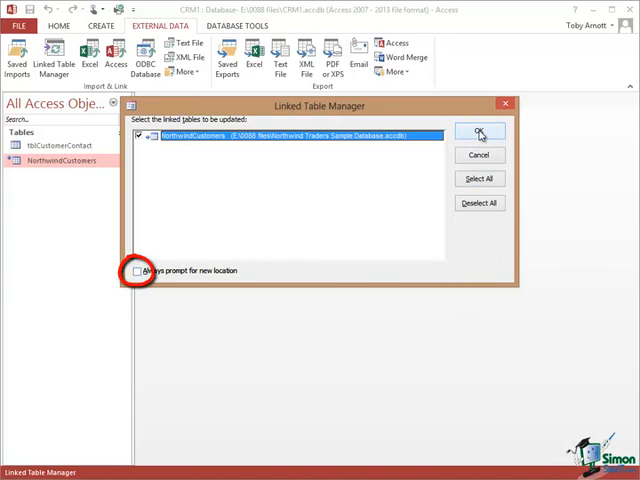
{"action": "left_click", "coordinate": [480, 132]}
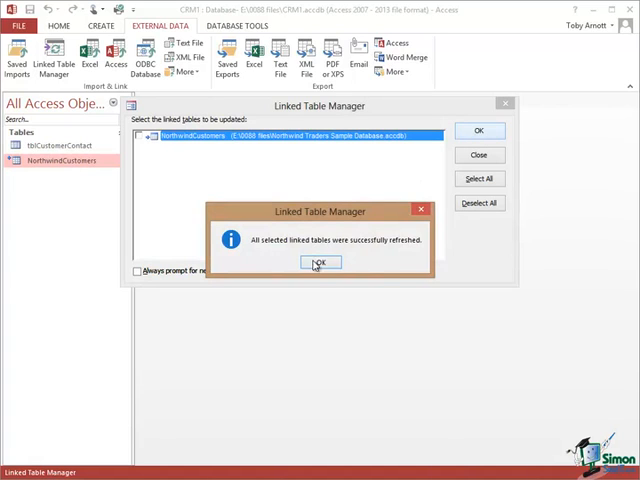
Dismiss the refresh-success message, leaving both tables listed in the empty workspace.
{"action": "left_click", "coordinate": [320, 263]}
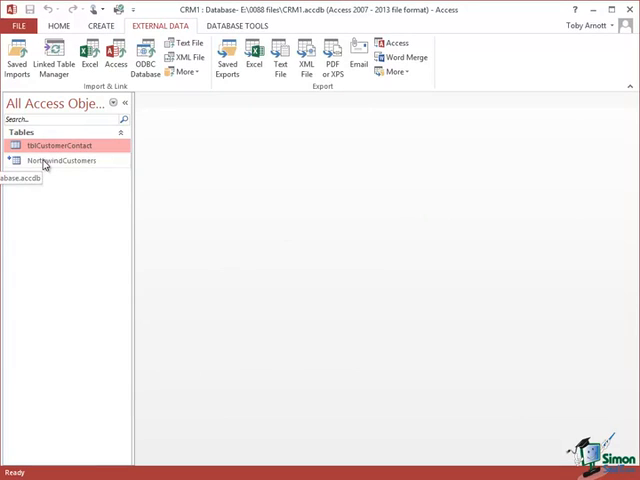
{"action": "left_click", "coordinate": [62, 161]}
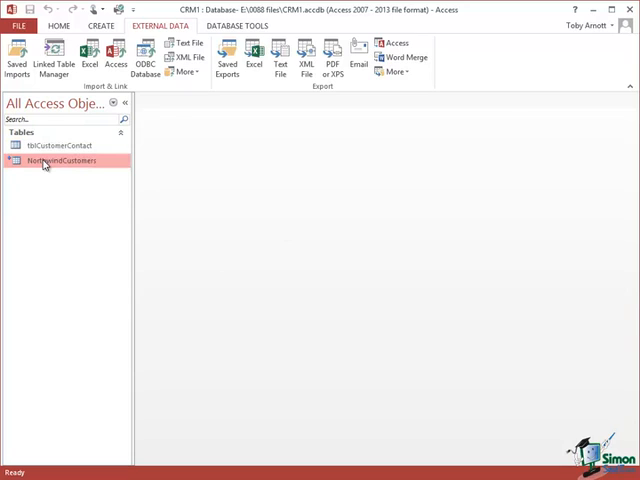
{"action": "right_click", "coordinate": [60, 161]}
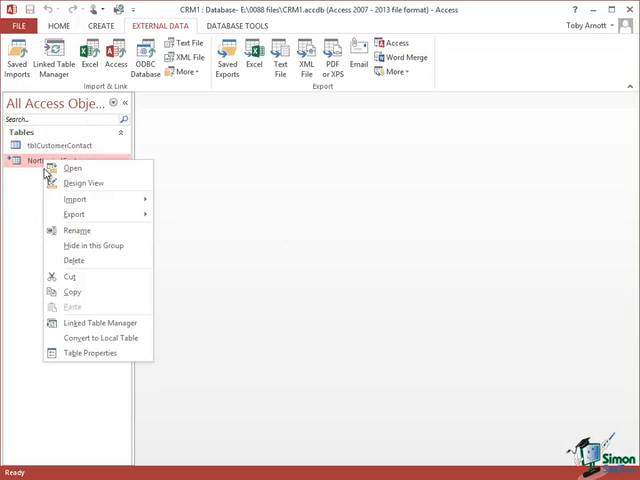
{"action": "mouse_move", "coordinate": [88, 260]}
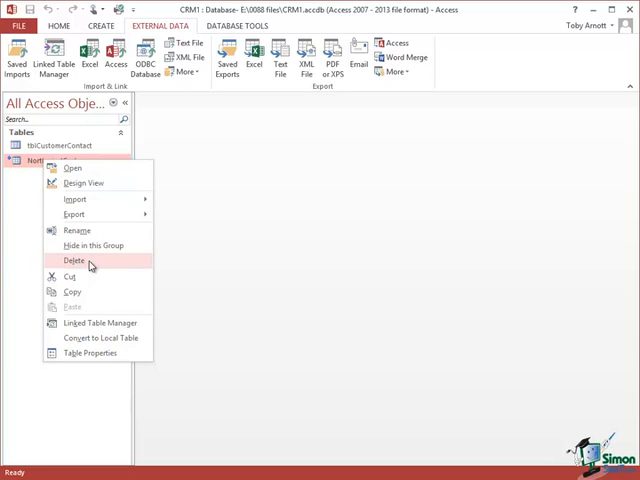
{"action": "mouse_move", "coordinate": [90, 265]}
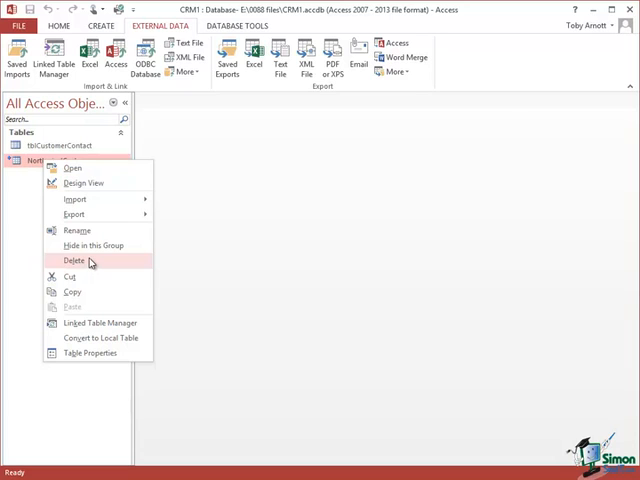
{"action": "left_click", "coordinate": [74, 260]}
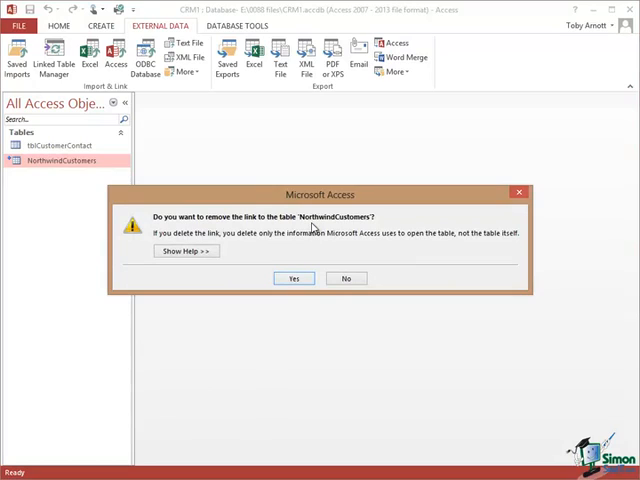
{"action": "mouse_move", "coordinate": [299, 332]}
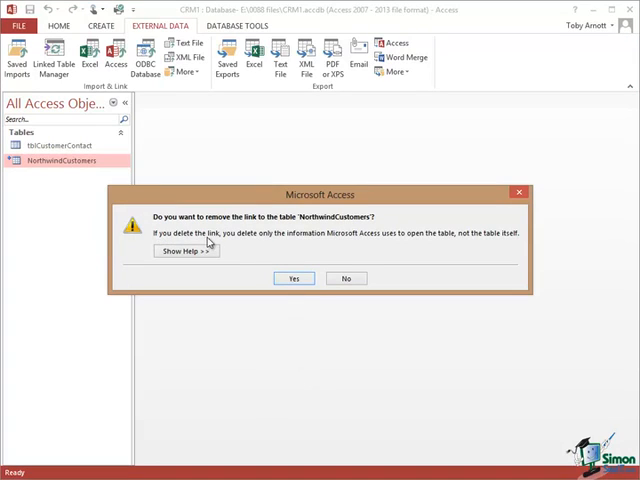
{"action": "mouse_move", "coordinate": [360, 244]}
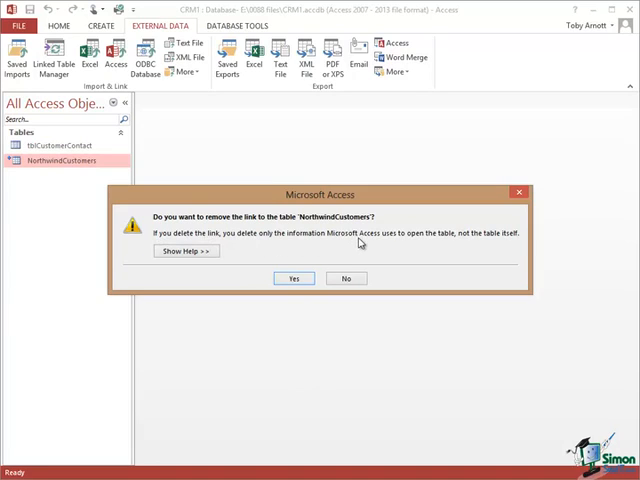
{"action": "mouse_move", "coordinate": [447, 240]}
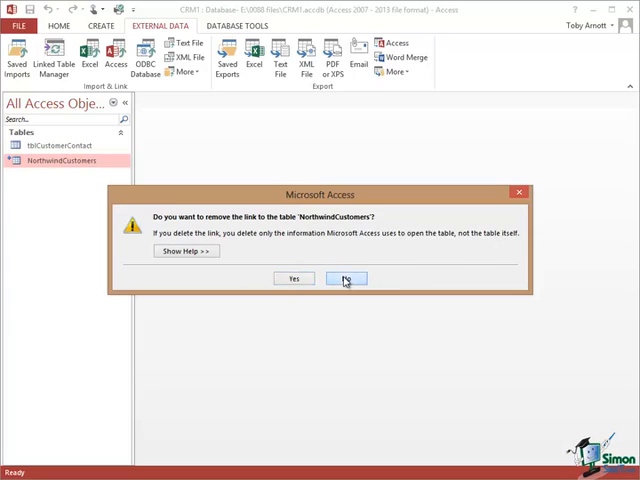
{"action": "left_click", "coordinate": [347, 278]}
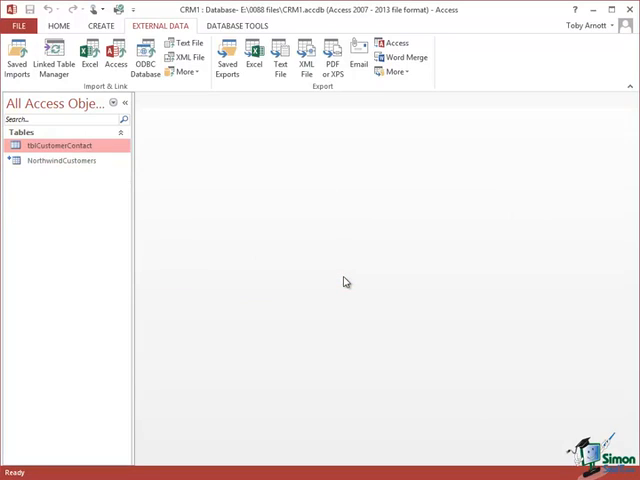